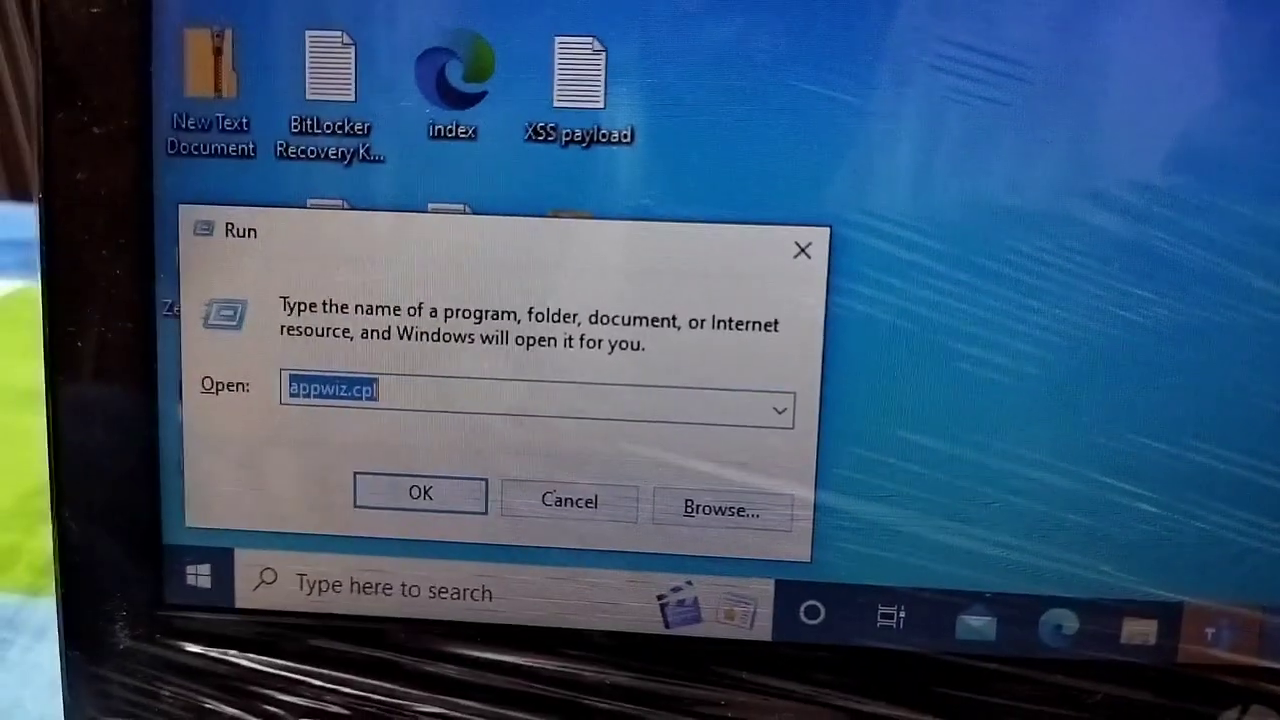
Replace appwiz.cpl in the Run box with the restart command shutdown -r.
{"action": "type", "text": "shutdown -r"}
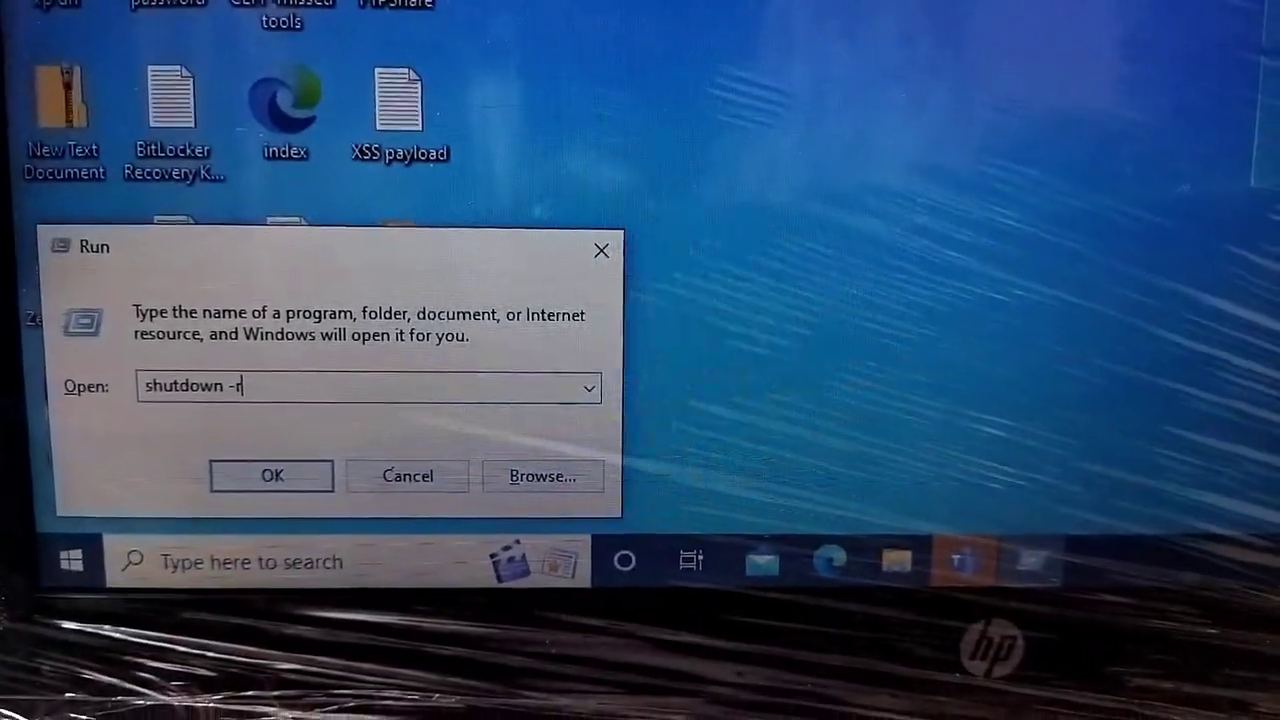
Execute shutdown -r via OK so Windows begins restarting.
{"action": "left_click", "coordinate": [272, 476]}
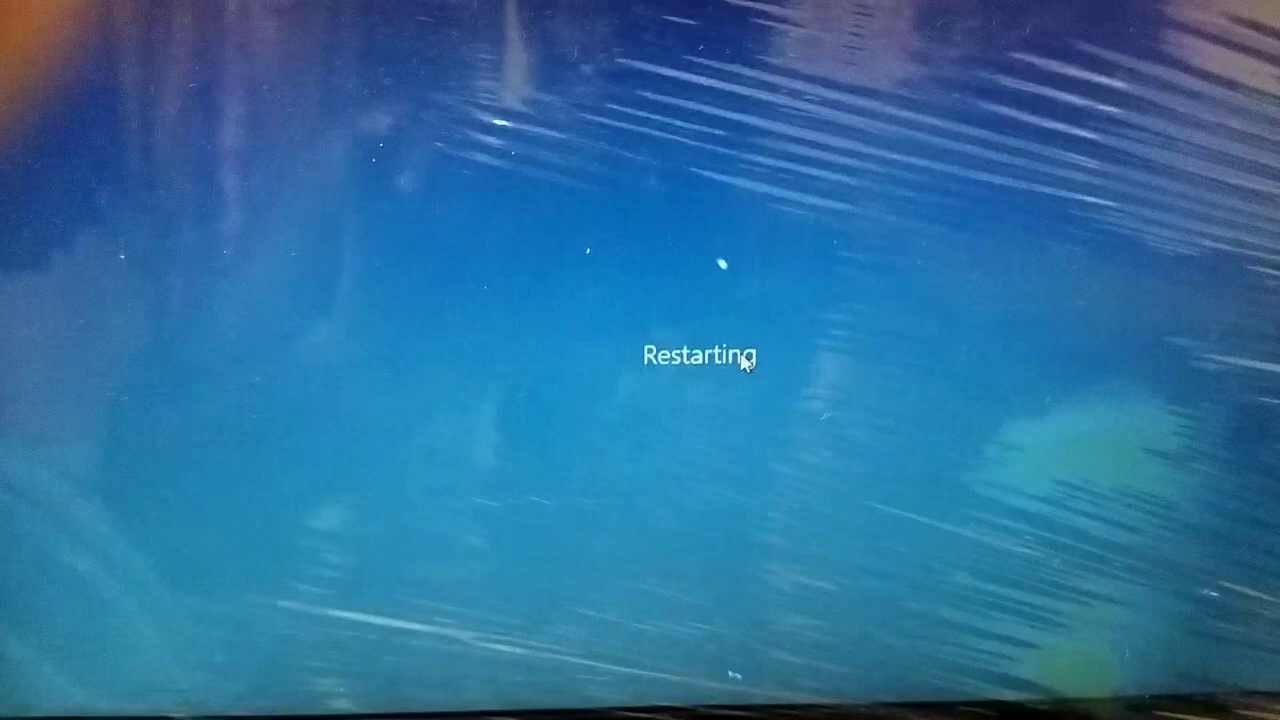